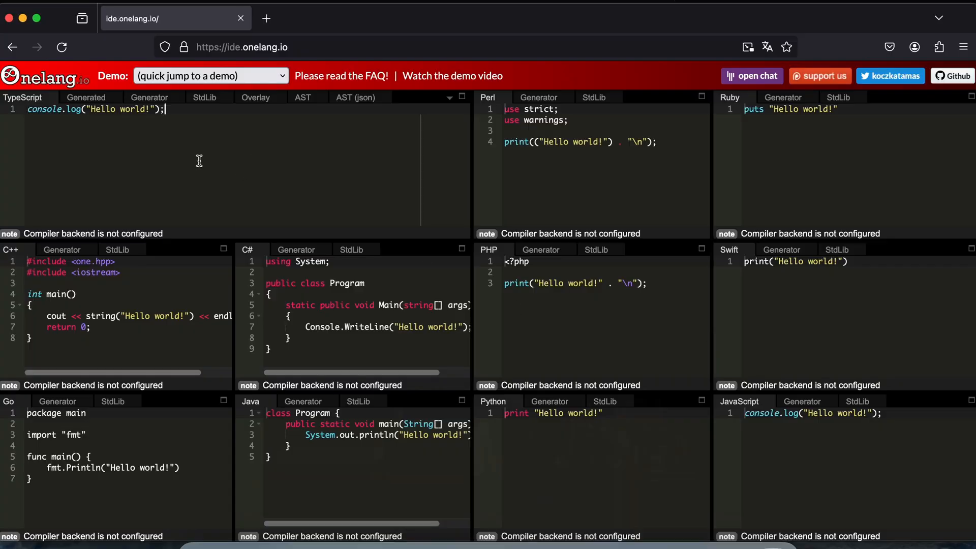
{"action": "mouse_move", "coordinate": [77, 253]}
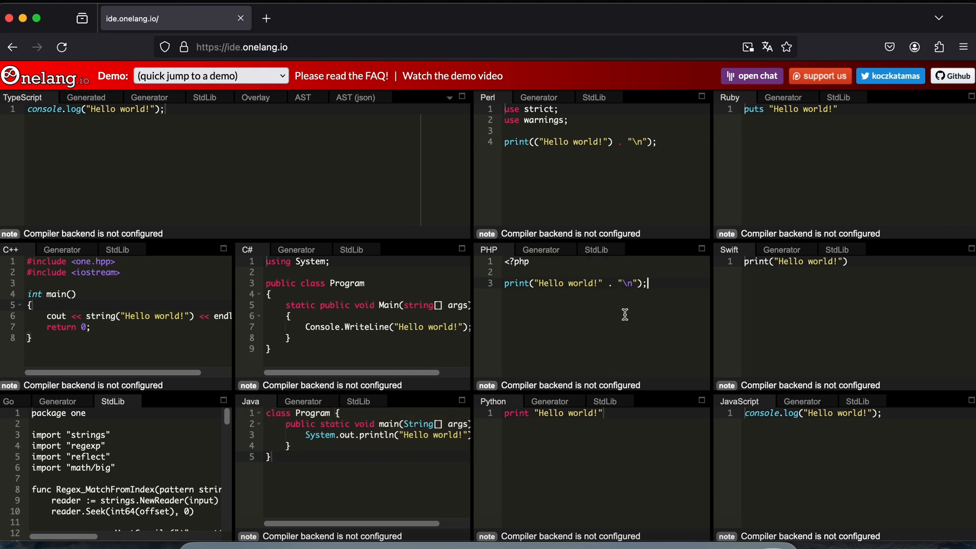
- Load the Generic features demo from the Demo quick-jump list, showing TestClass in all languages
{"action": "left_click", "coordinate": [211, 75]}
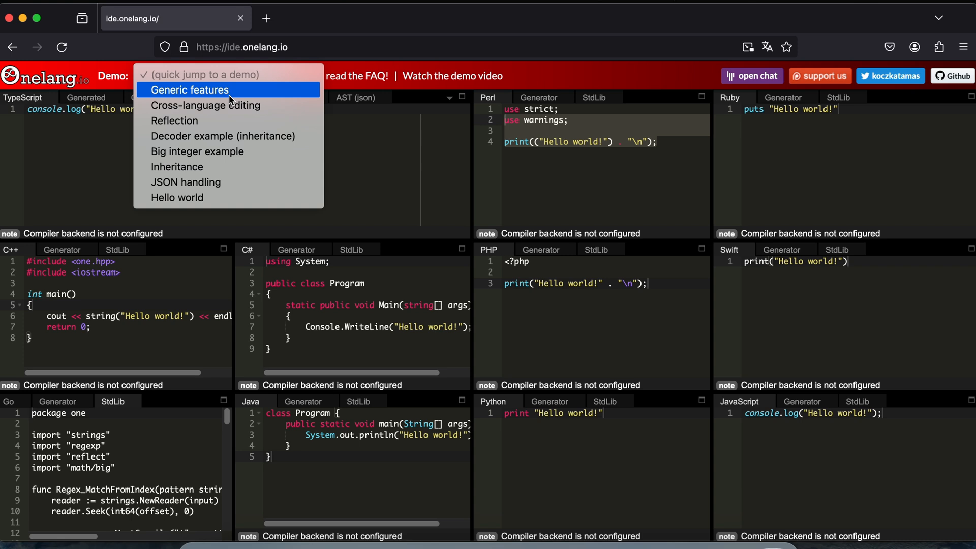
{"action": "left_click", "coordinate": [189, 89]}
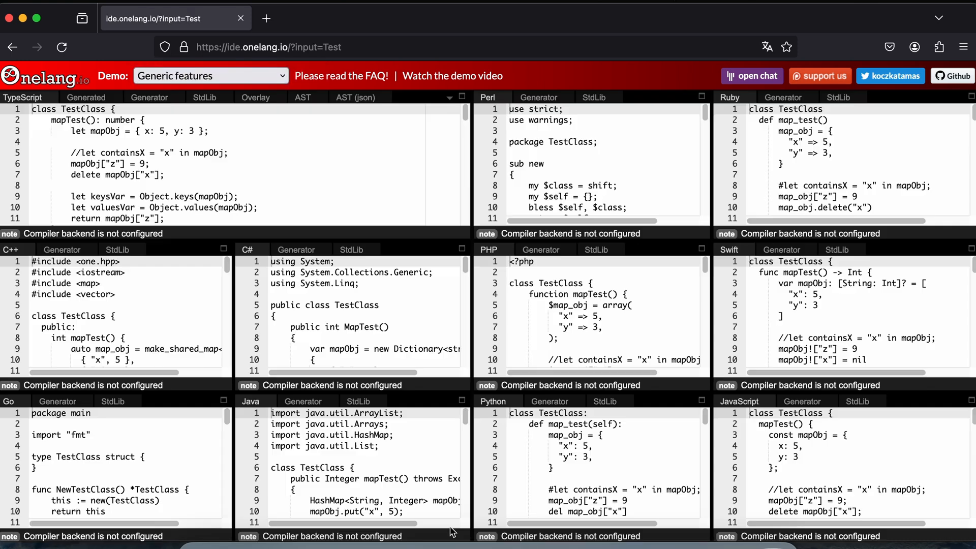
{"action": "mouse_move", "coordinate": [226, 115]}
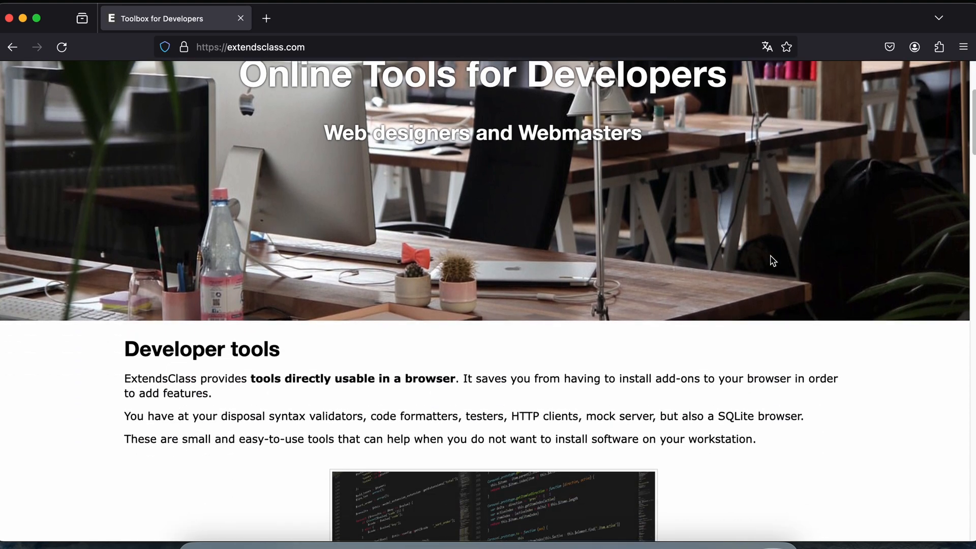
- Scroll the ExtendsClass catalogue to Code testers and open the online PHP tester
{"action": "scroll", "scroll_direction": "down", "scroll_amount": 3}
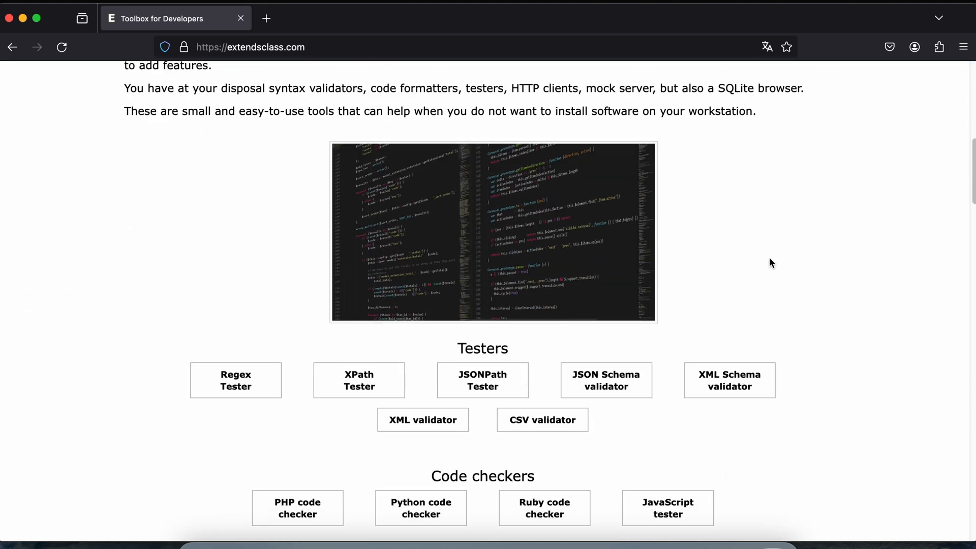
{"action": "scroll", "scroll_direction": "down", "scroll_amount": 3}
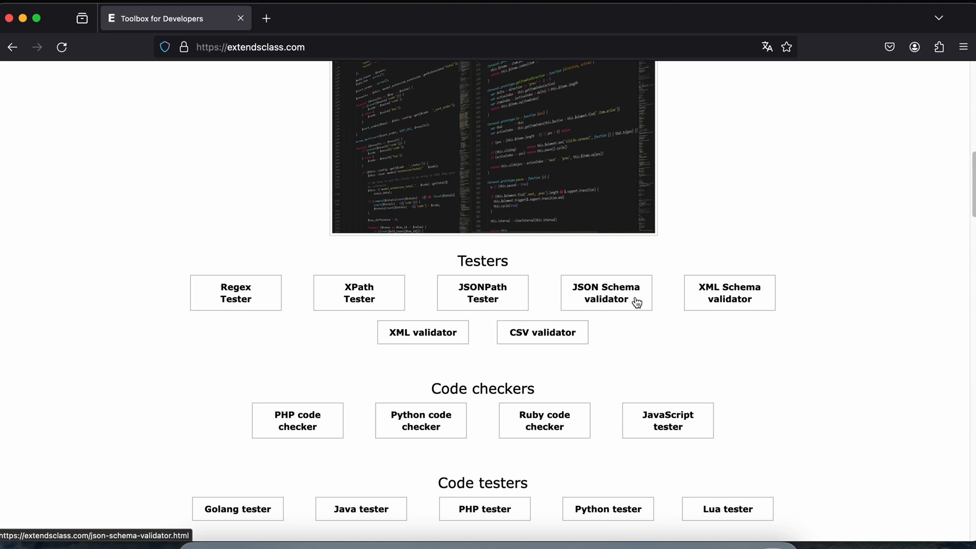
{"action": "scroll", "scroll_direction": "down", "scroll_amount": 3}
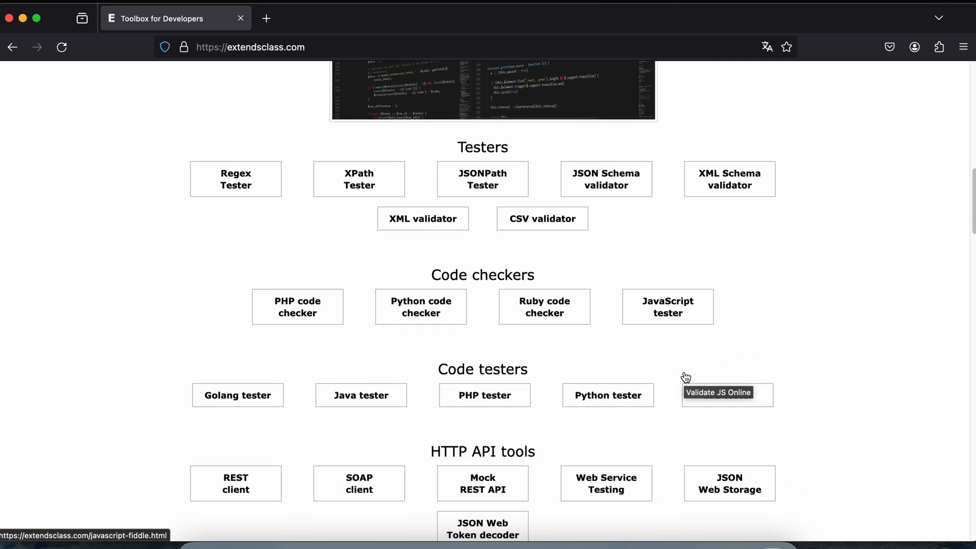
{"action": "left_click", "coordinate": [484, 394]}
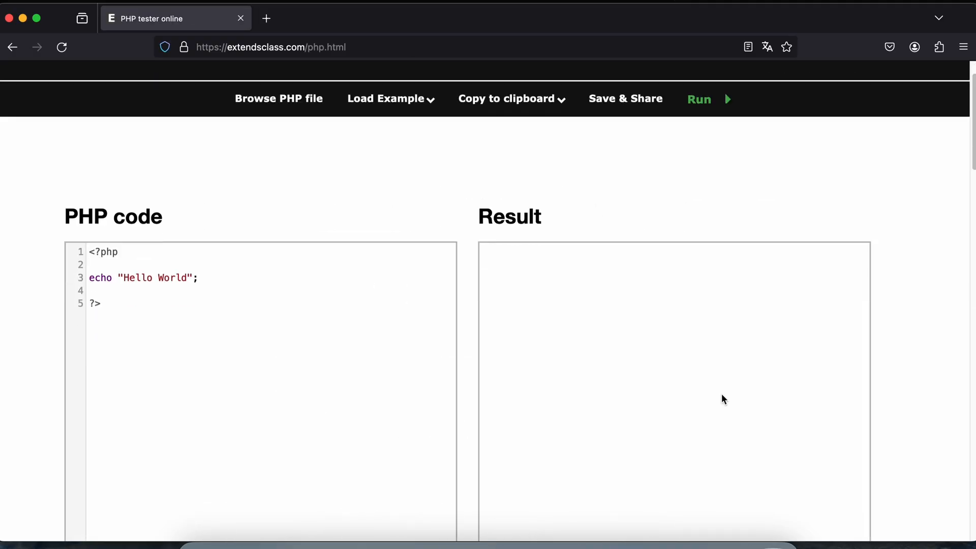
- Add <div><?php echo "Hello World"; ?></div> on line 7 and run it, printing Hello World twice
{"action": "scroll", "scroll_direction": "down", "scroll_amount": 3}
{"action": "type", "text": "<div><>"}
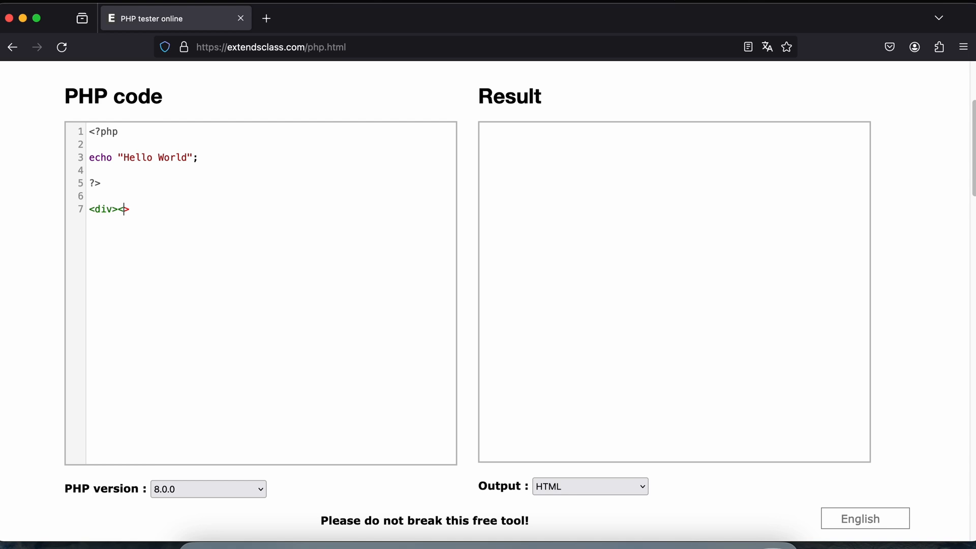
{"action": "type", "text": "?</div"}
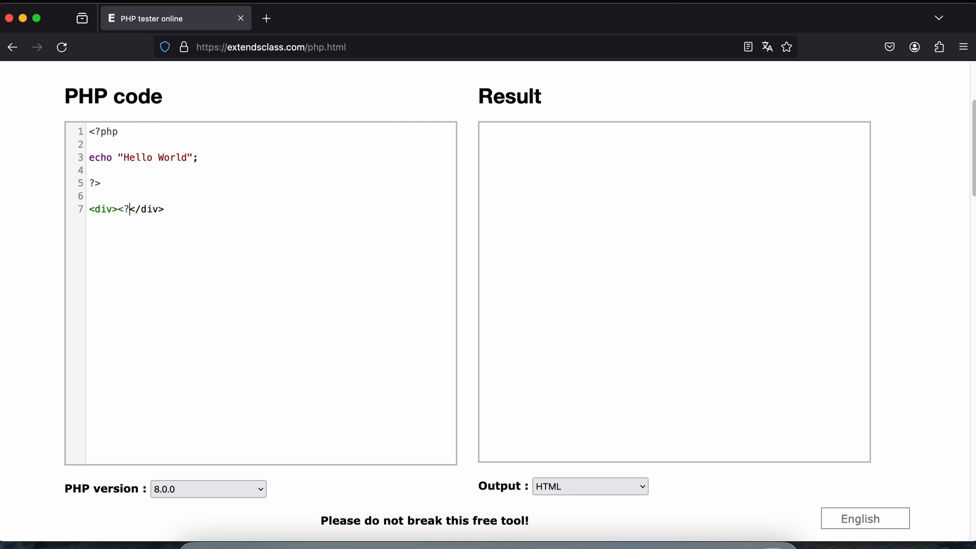
{"action": "type", "text": "php echo \"Hello World\"; ?>"}
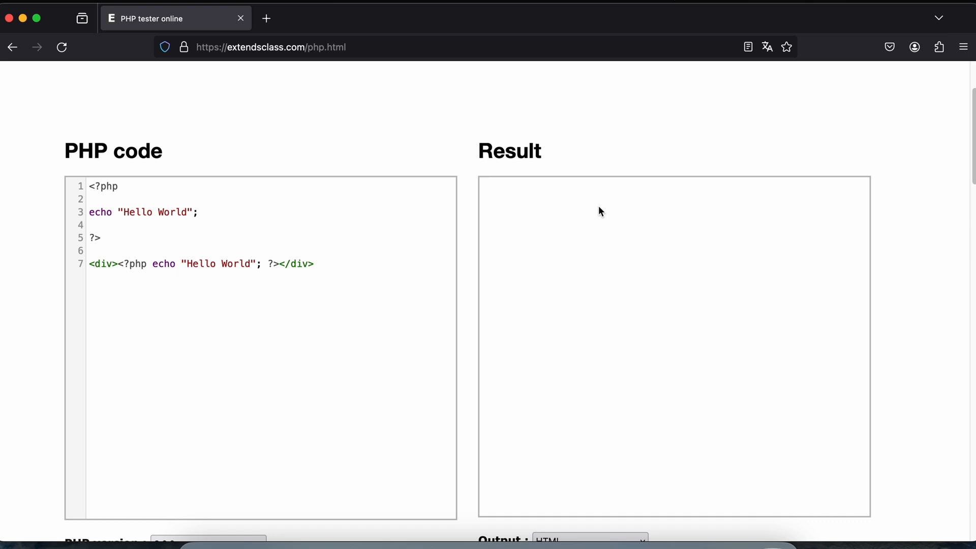
{"action": "left_click", "coordinate": [700, 154]}
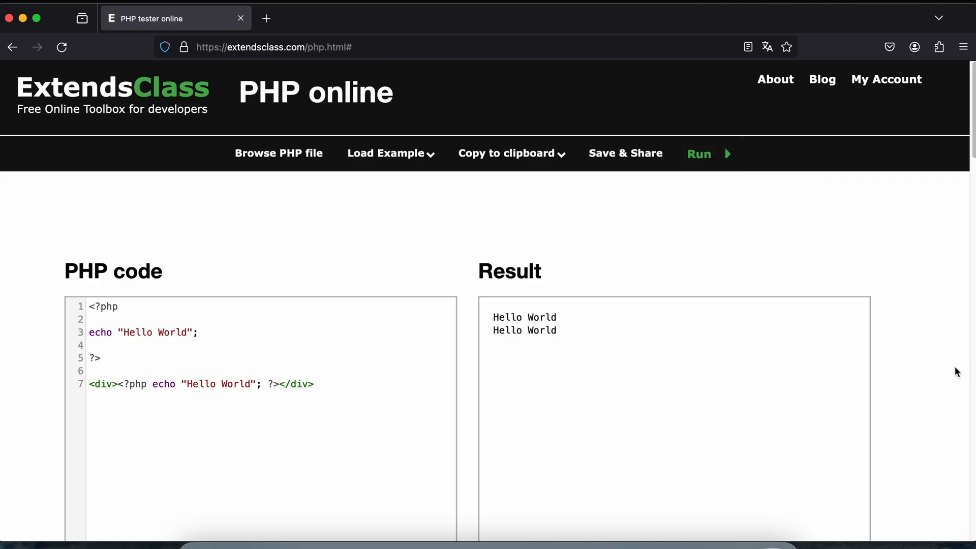
{"action": "left_click_drag", "start_coordinate": [89, 307], "coordinate": [101, 358]}
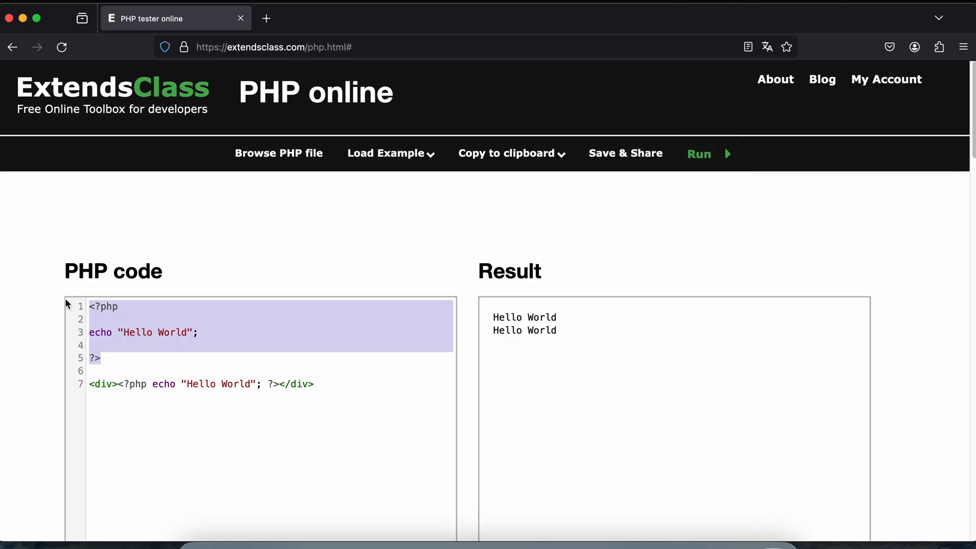
- Navigate the browser to free-for.dev
{"action": "type", "text": "free-for.dev/#/"}
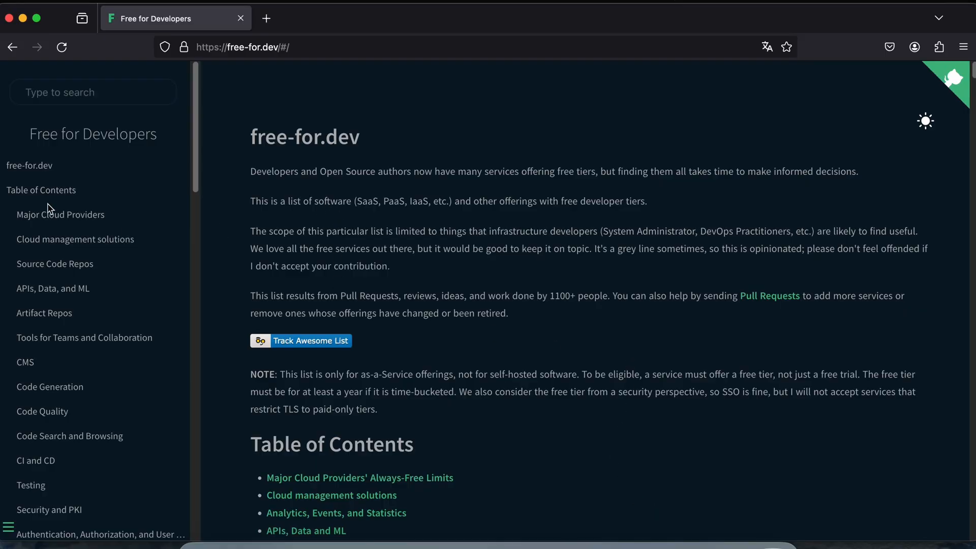
- Jump between the CMS, Artifact Repos and Cloud management solutions categories in the sidebar
{"action": "left_click", "coordinate": [24, 362]}
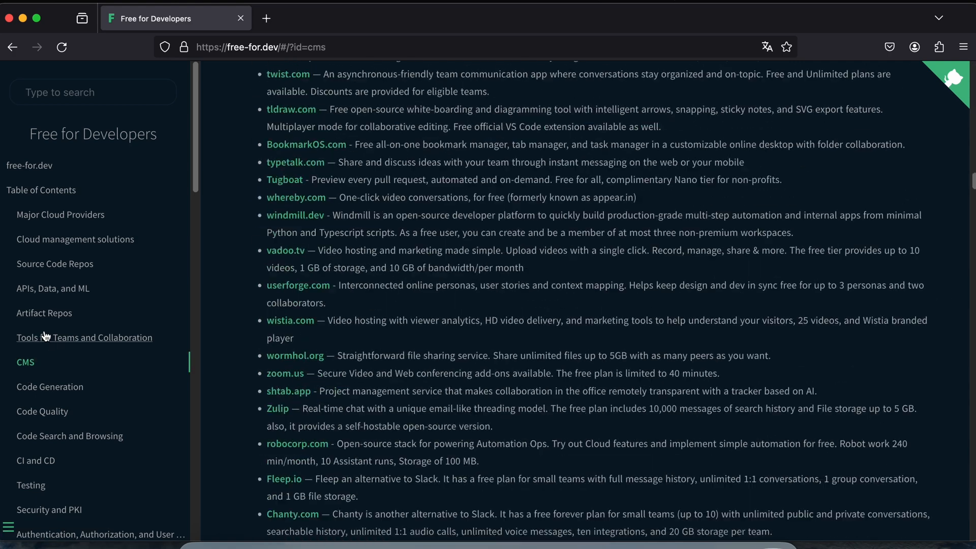
{"action": "left_click", "coordinate": [25, 362]}
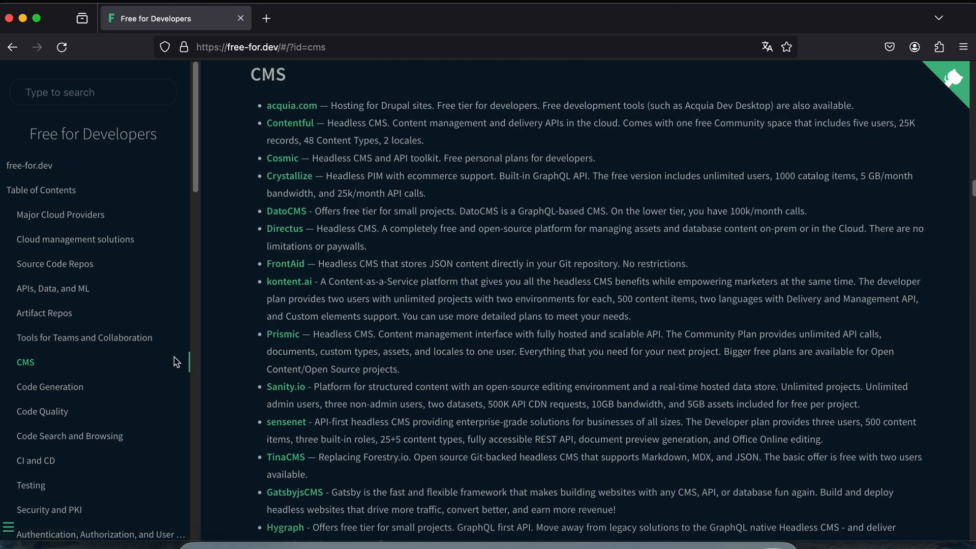
{"action": "left_click", "coordinate": [45, 313]}
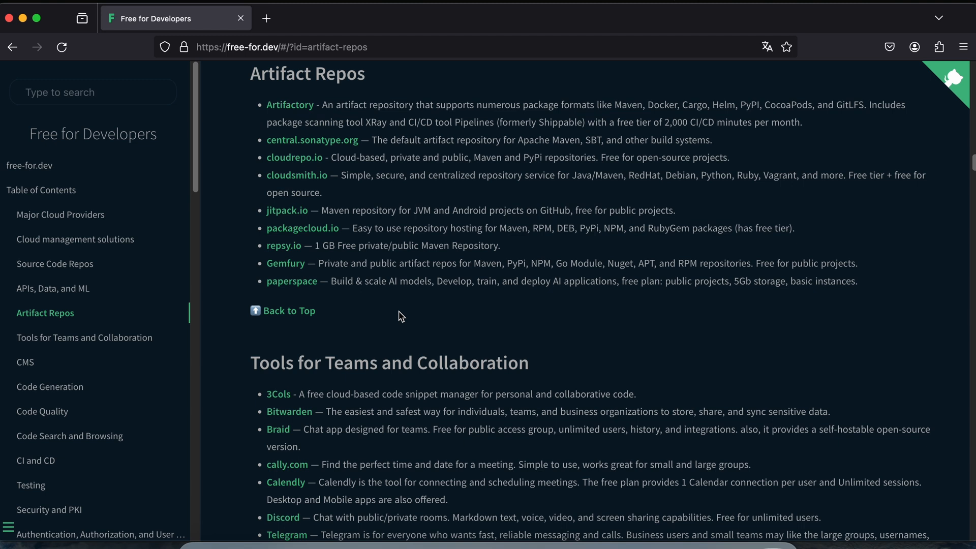
{"action": "mouse_move", "coordinate": [132, 370]}
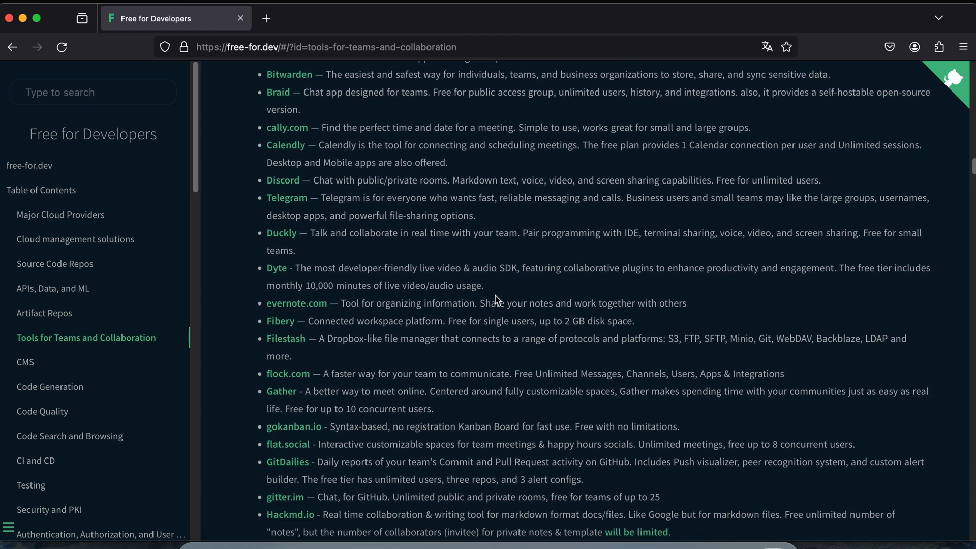
{"action": "left_click", "coordinate": [24, 362]}
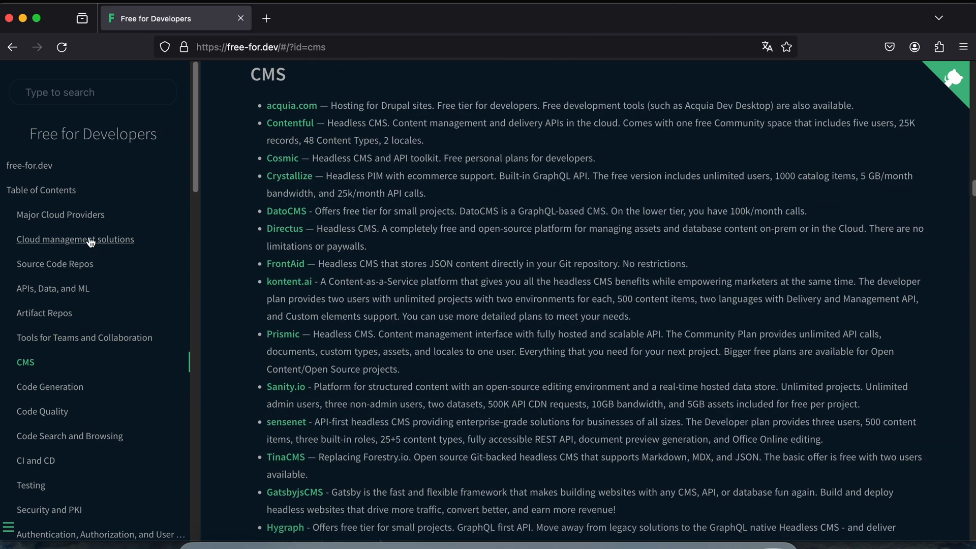
{"action": "left_click", "coordinate": [60, 215]}
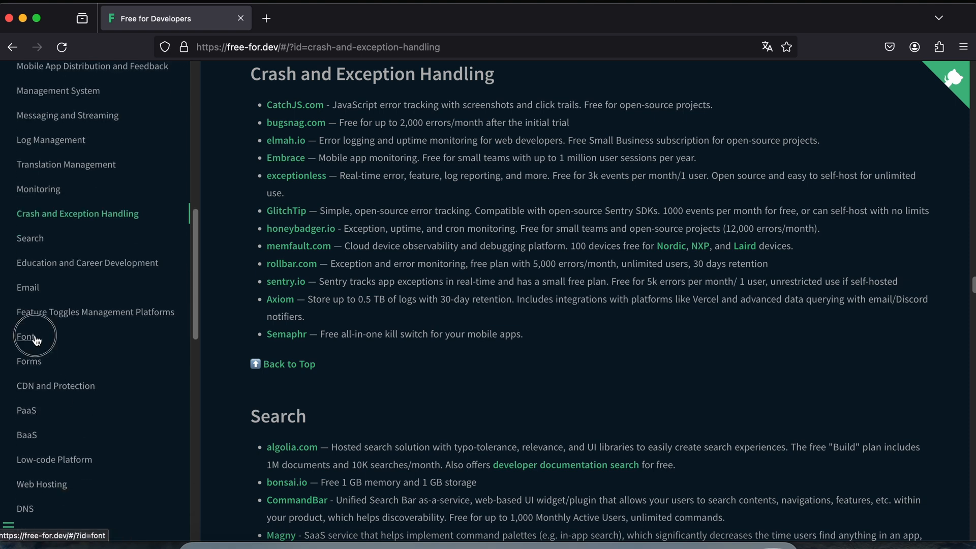
- Jump to the Font category and scroll through its list of free font services
{"action": "left_click", "coordinate": [25, 335]}
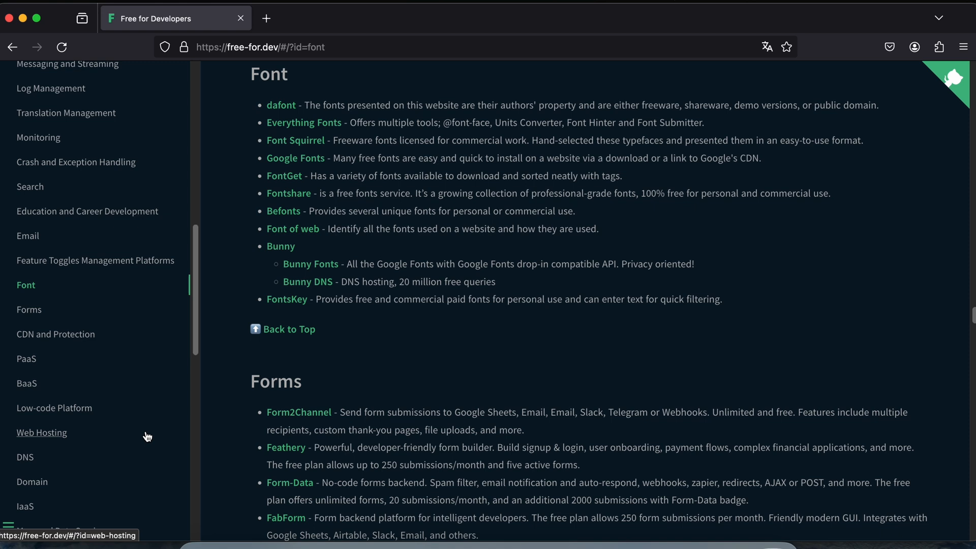
{"action": "scroll", "scroll_direction": "down", "scroll_amount": 3}
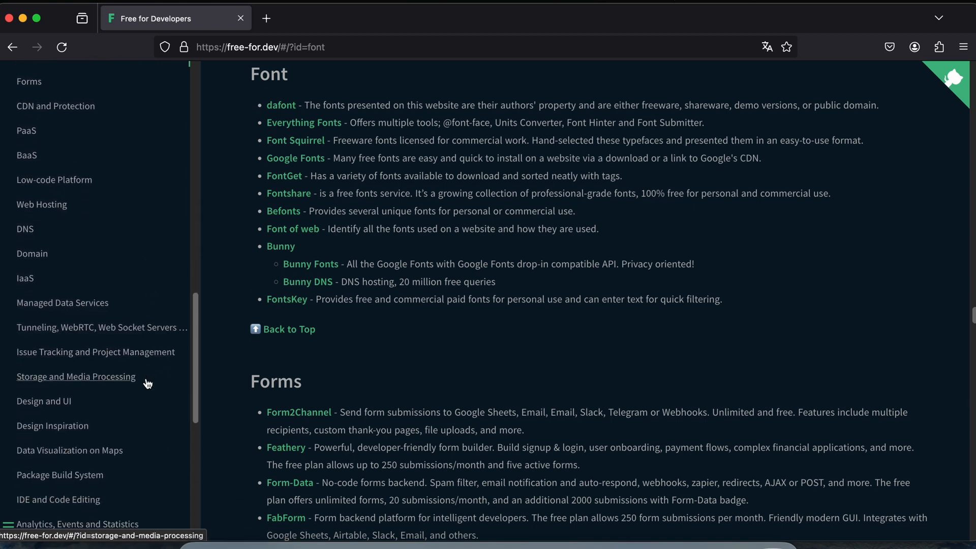
{"action": "scroll", "scroll_direction": "down", "scroll_amount": 3}
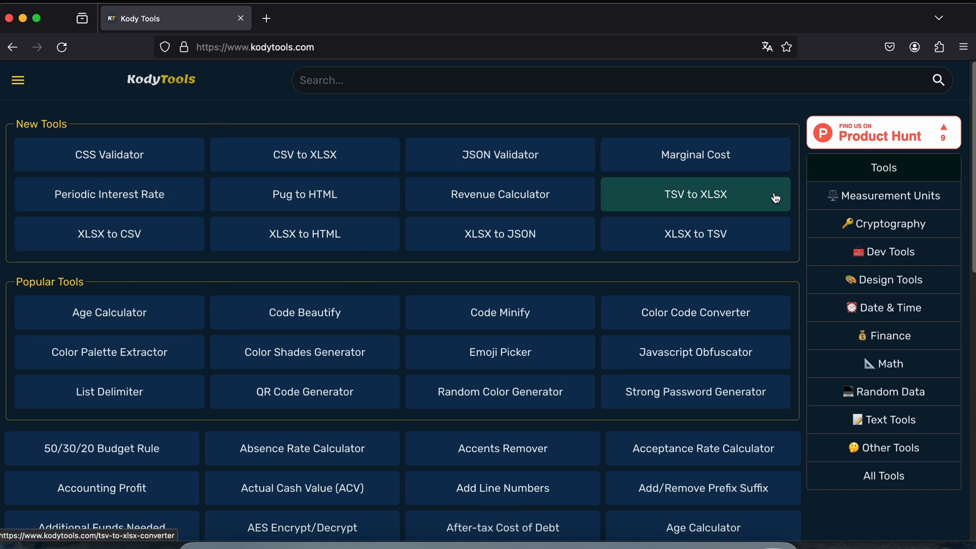
- Scroll the Code Beautify page and open the code language selector
{"action": "scroll", "scroll_direction": "down", "scroll_amount": 3}
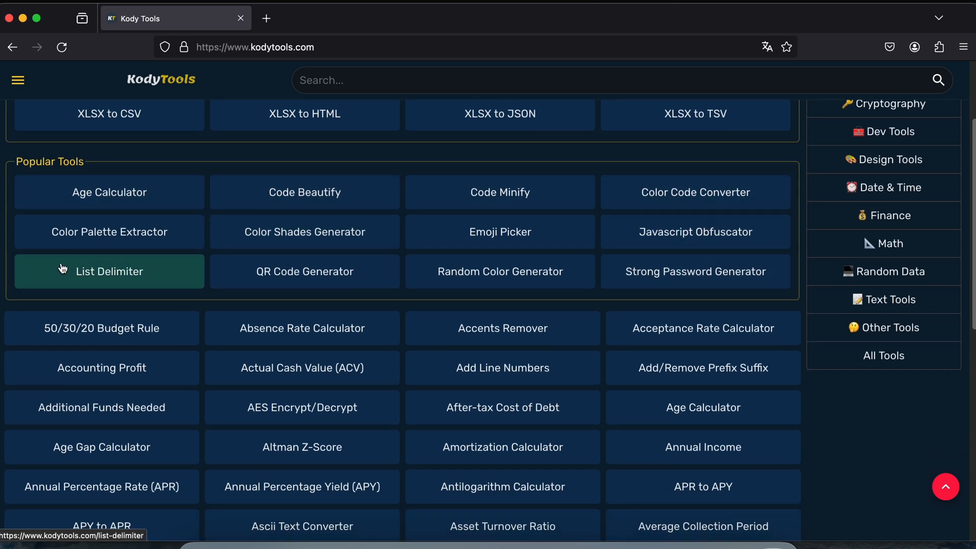
{"action": "scroll", "scroll_direction": "down", "scroll_amount": 3}
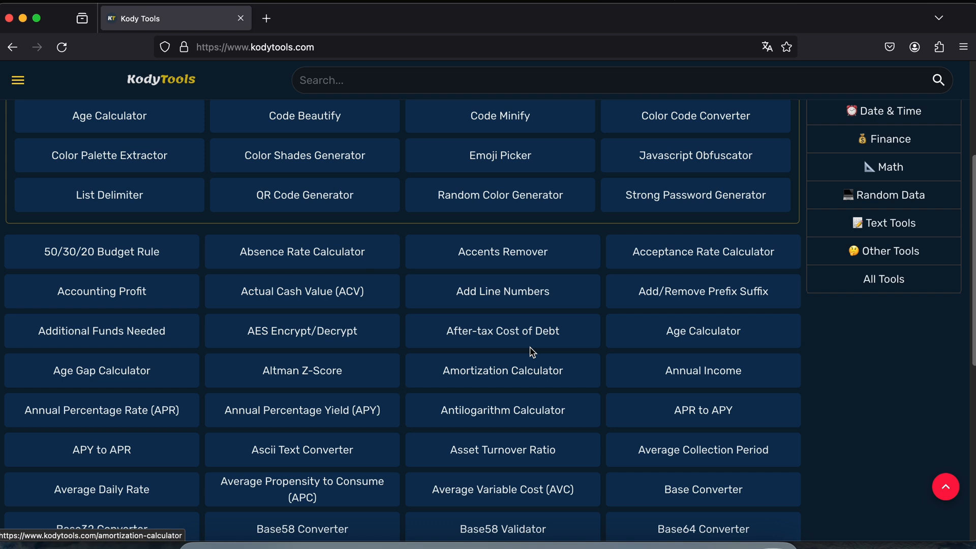
{"action": "scroll", "scroll_direction": "down", "scroll_amount": 3}
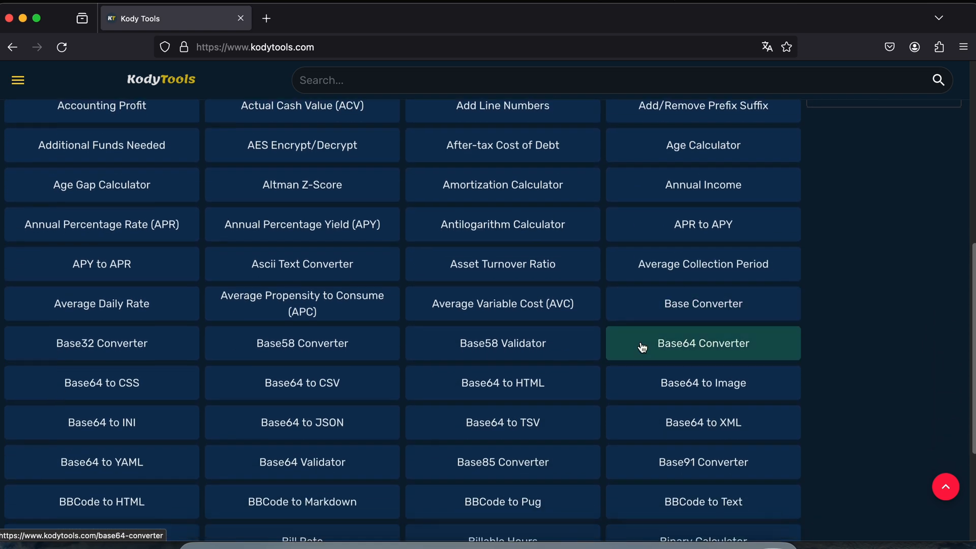
{"action": "scroll", "scroll_direction": "down", "scroll_amount": 3}
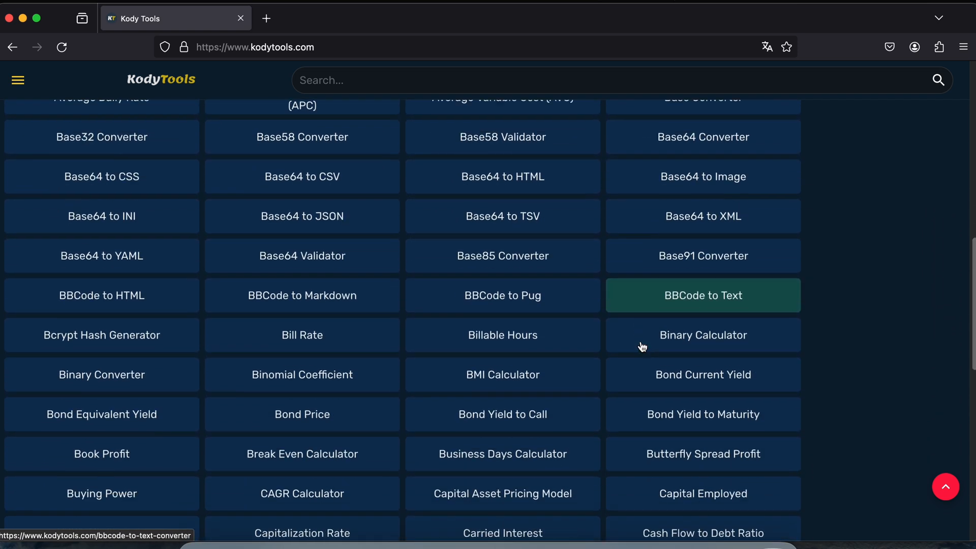
{"action": "scroll", "scroll_direction": "down", "scroll_amount": 3}
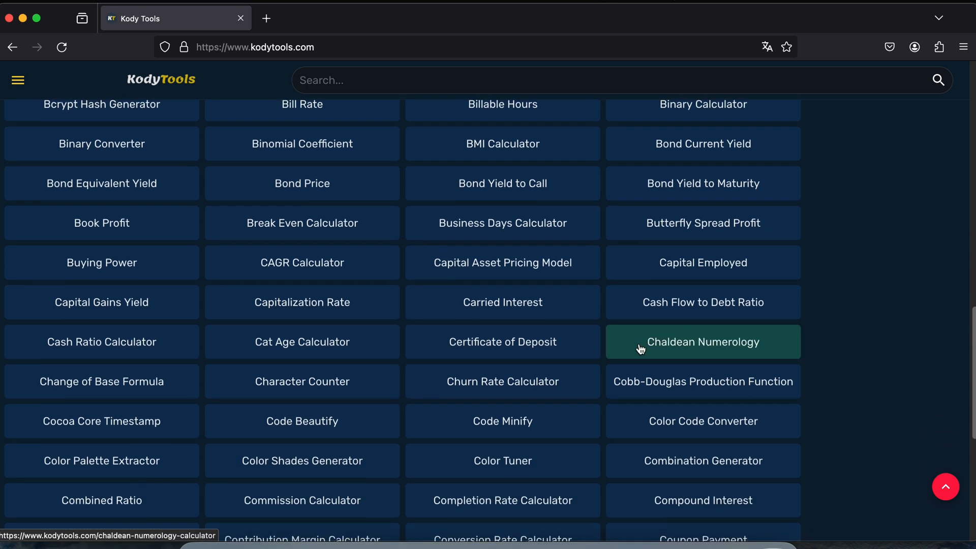
{"action": "left_click", "coordinate": [302, 421]}
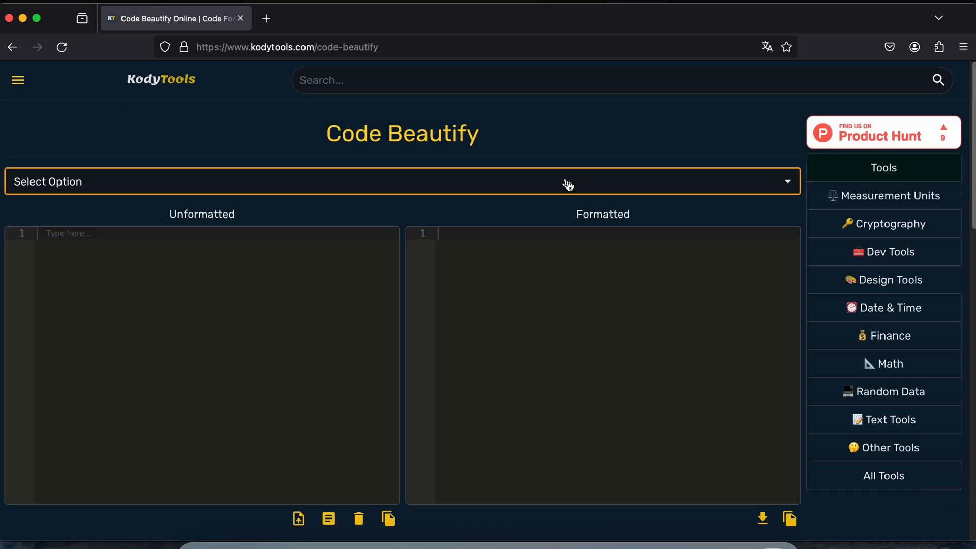
{"action": "mouse_move", "coordinate": [912, 335]}
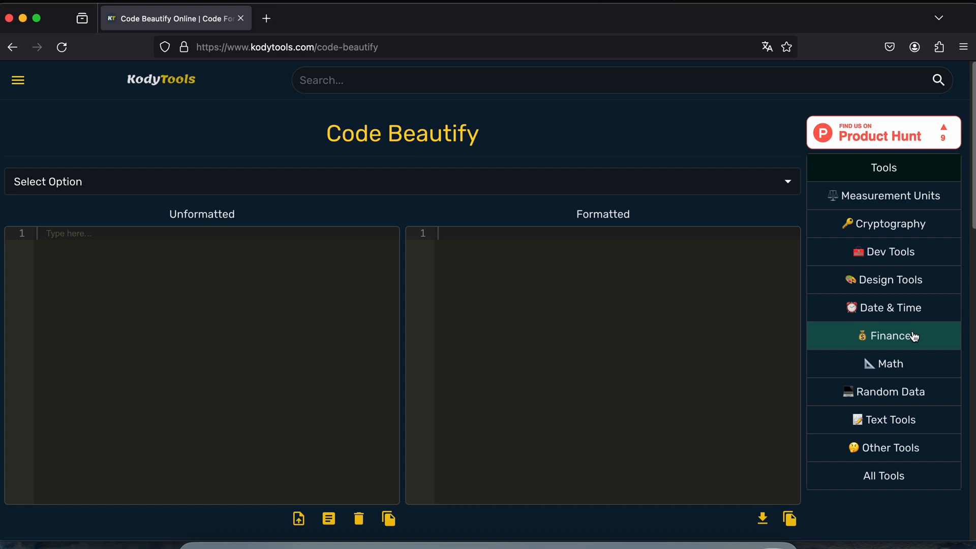
- Open the Dev Tools, Math, Random Data and Text Tools categories from the Tools sidebar
{"action": "left_click", "coordinate": [891, 253]}
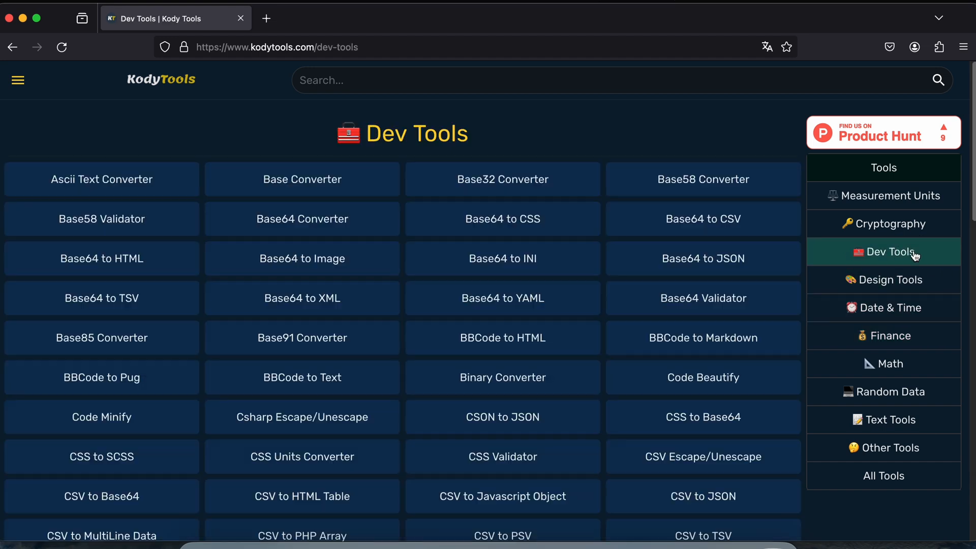
{"action": "left_click", "coordinate": [890, 363]}
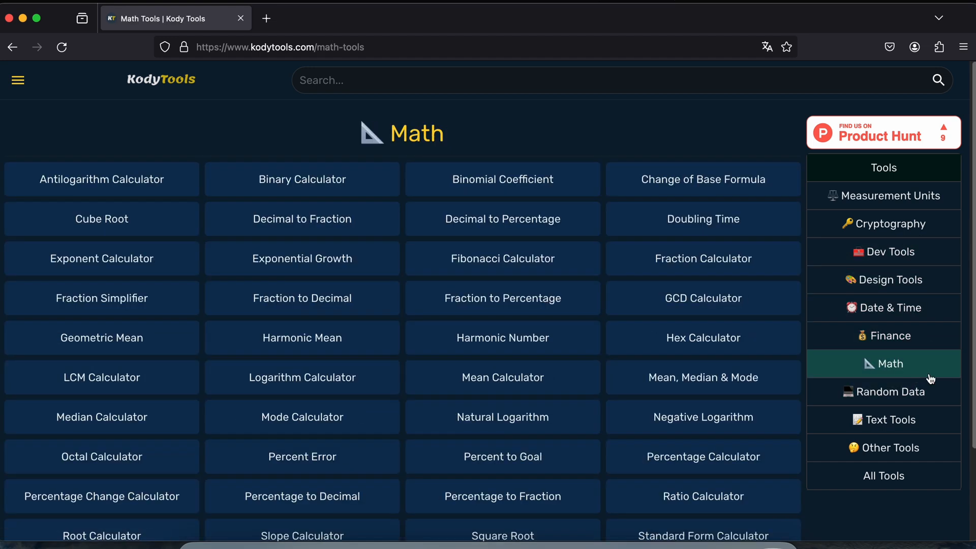
{"action": "left_click", "coordinate": [884, 335]}
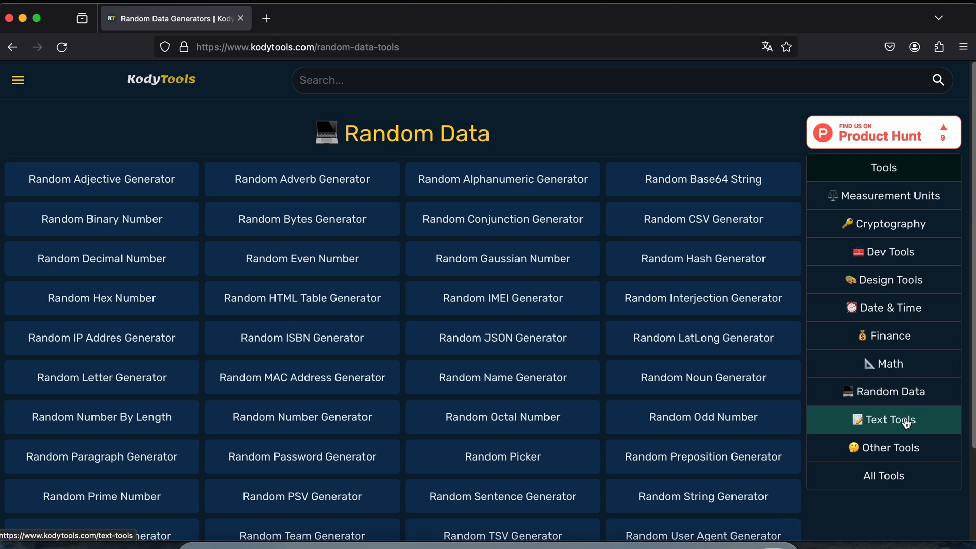
{"action": "left_click", "coordinate": [891, 420]}
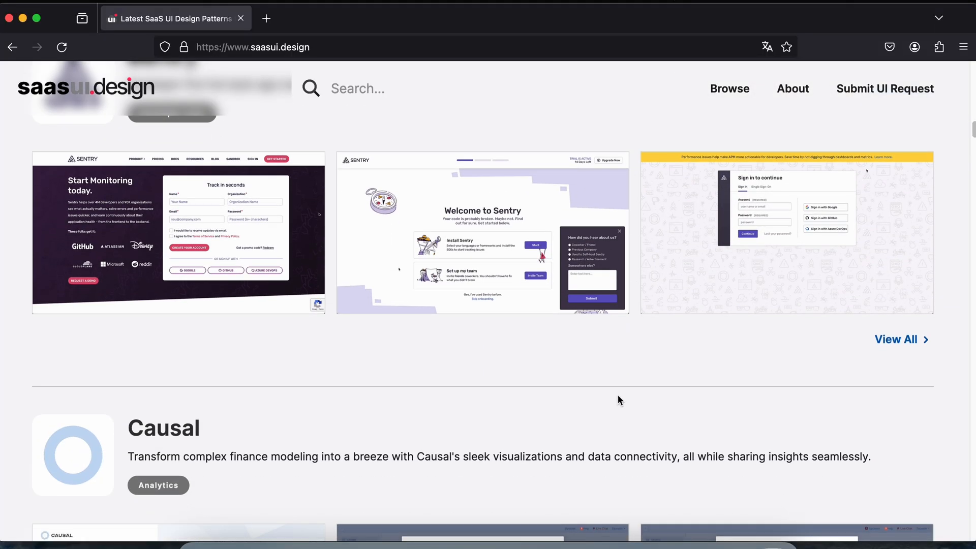
- Scroll past the showcased SaaS products and open the Calendly design collection
{"action": "scroll", "scroll_direction": "down", "scroll_amount": 3}
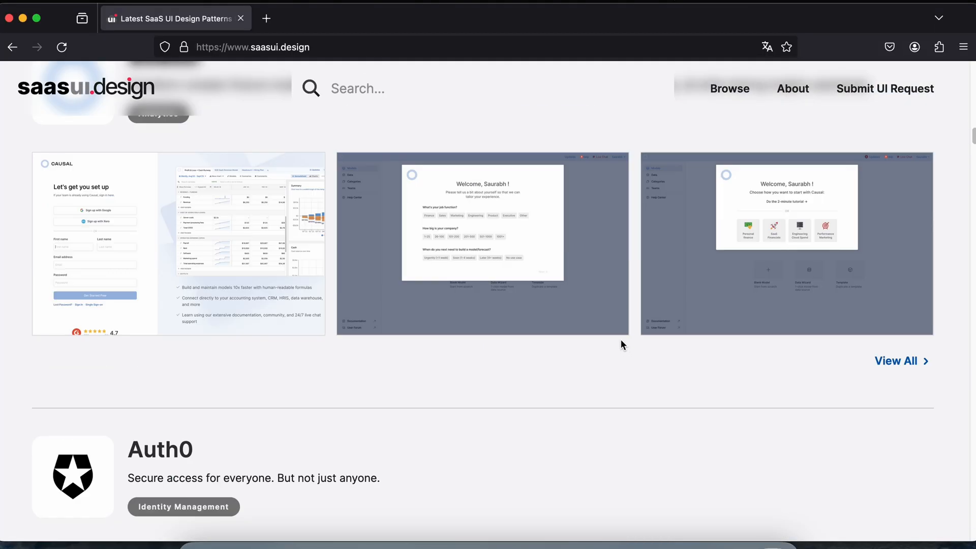
{"action": "scroll", "scroll_direction": "down", "scroll_amount": 3}
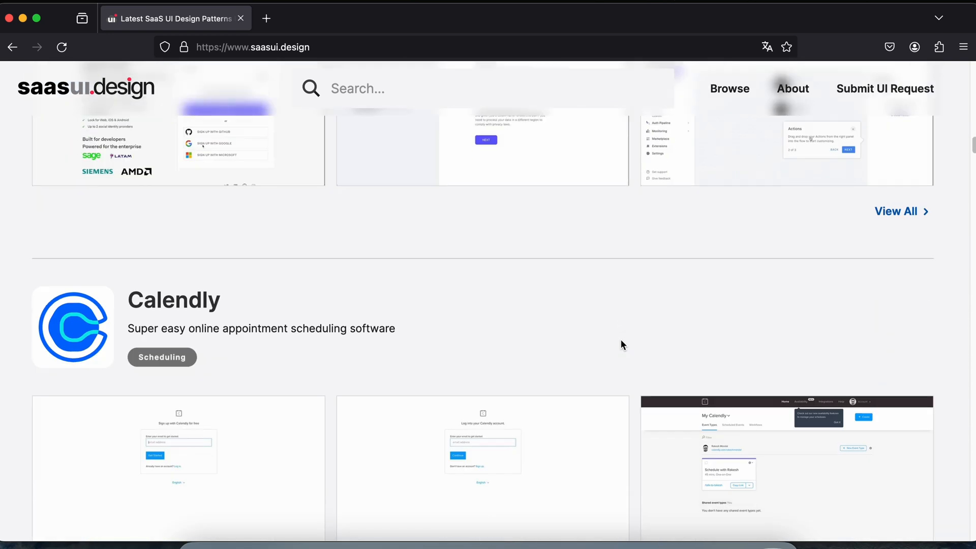
{"action": "scroll", "scroll_direction": "down", "scroll_amount": 3}
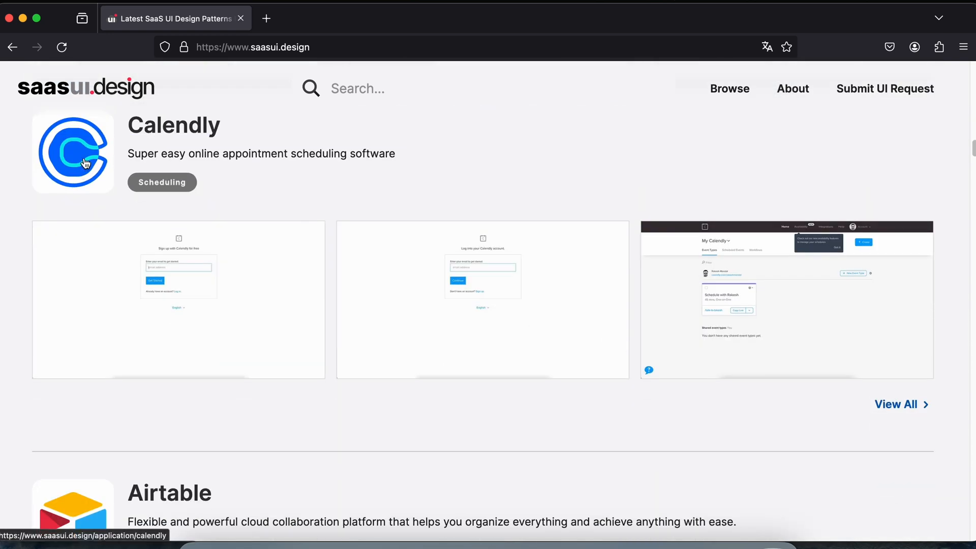
{"action": "left_click", "coordinate": [86, 163]}
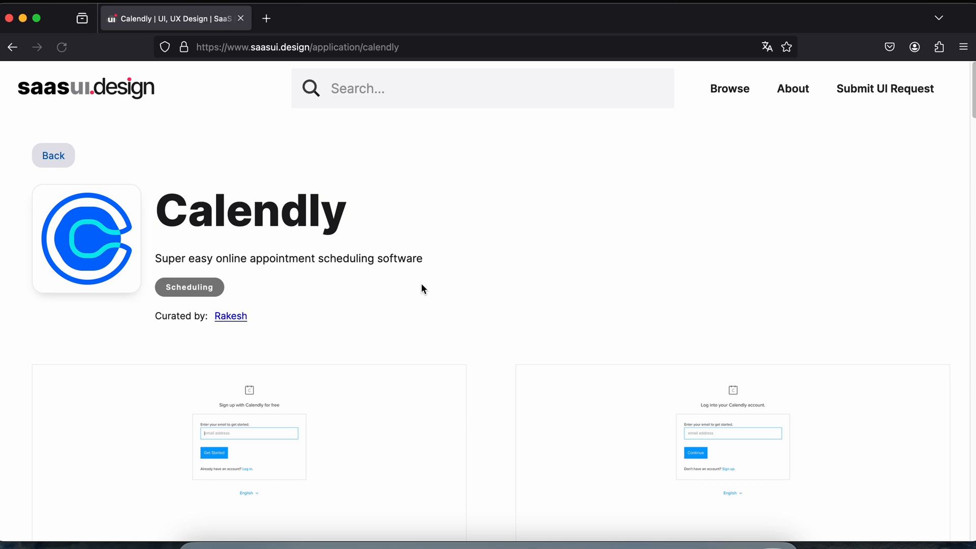
- Scroll through Calendly's availability, integrations and Account Settings branding screenshots
{"action": "scroll", "scroll_direction": "down", "scroll_amount": 3}
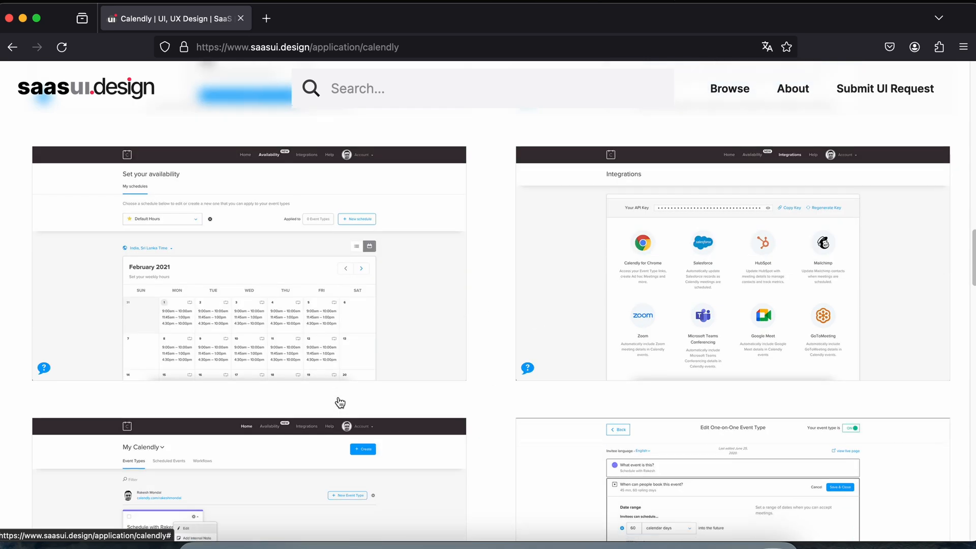
{"action": "scroll", "scroll_direction": "down", "scroll_amount": 3}
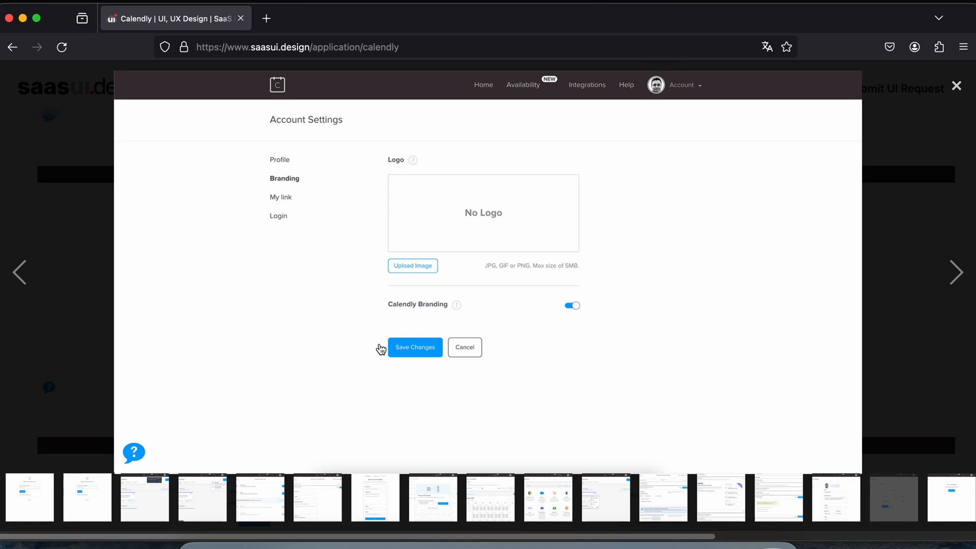
{"action": "mouse_move", "coordinate": [381, 350]}
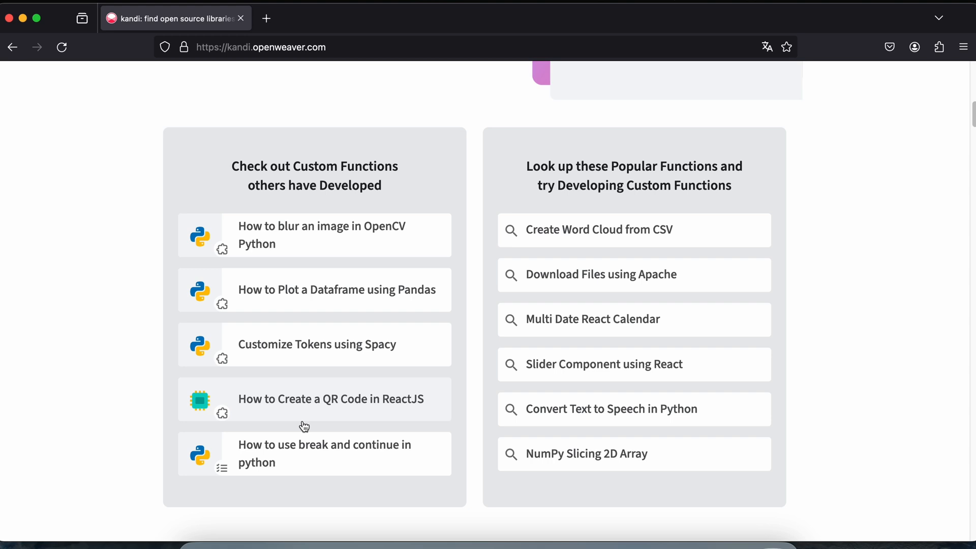
- Scroll through kandi's kits and guides and open the 'How to Implement Notification in Web Application' kit
{"action": "scroll", "scroll_direction": "down", "scroll_amount": 3}
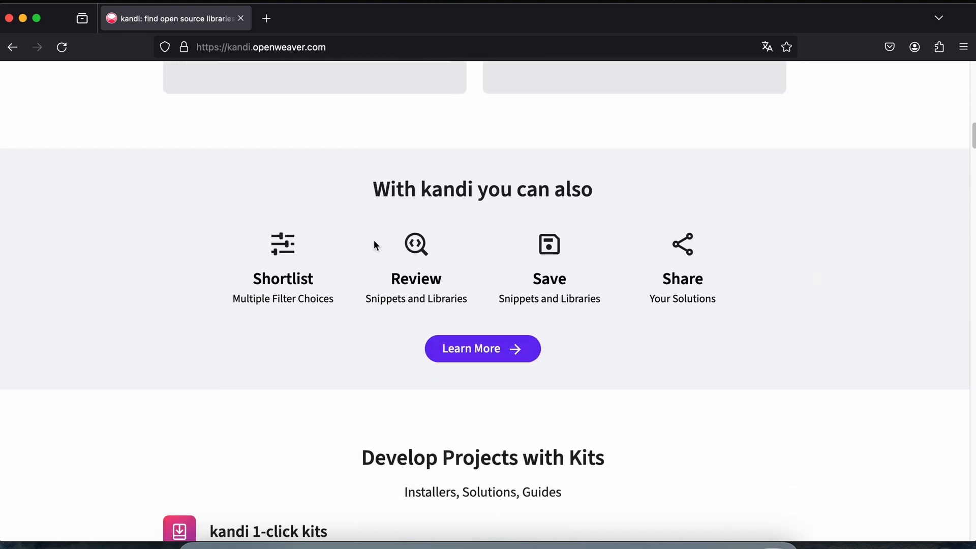
{"action": "scroll", "scroll_direction": "down", "scroll_amount": 3}
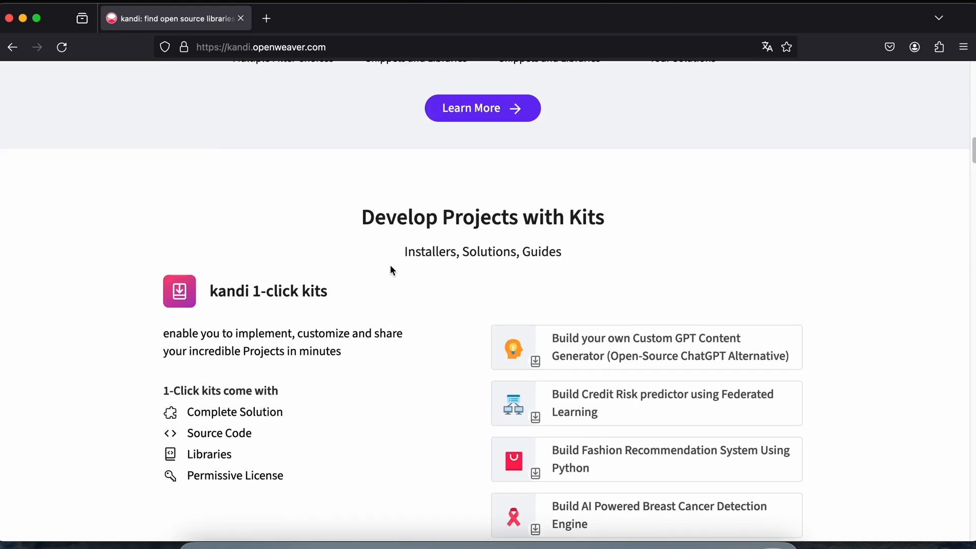
{"action": "scroll", "scroll_direction": "down", "scroll_amount": 3}
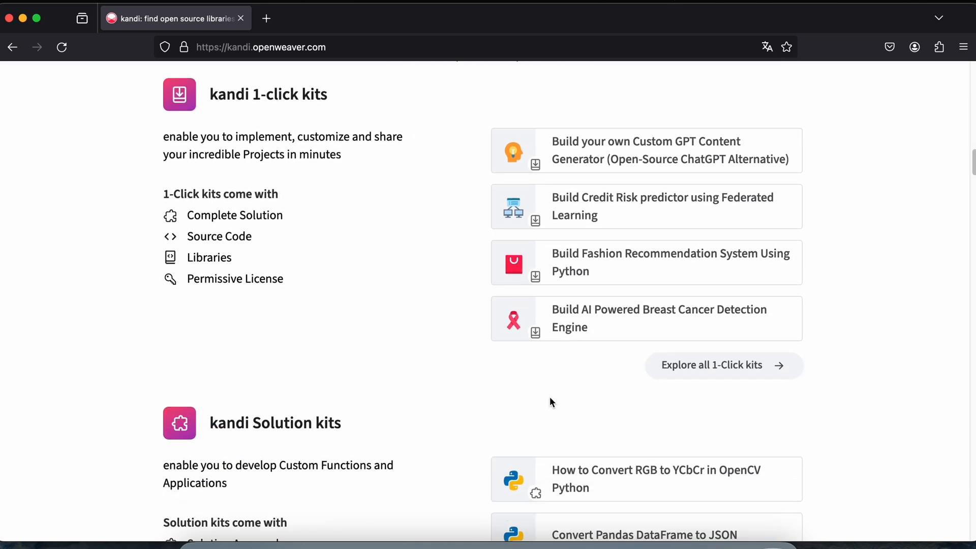
{"action": "scroll", "scroll_direction": "down", "scroll_amount": 3}
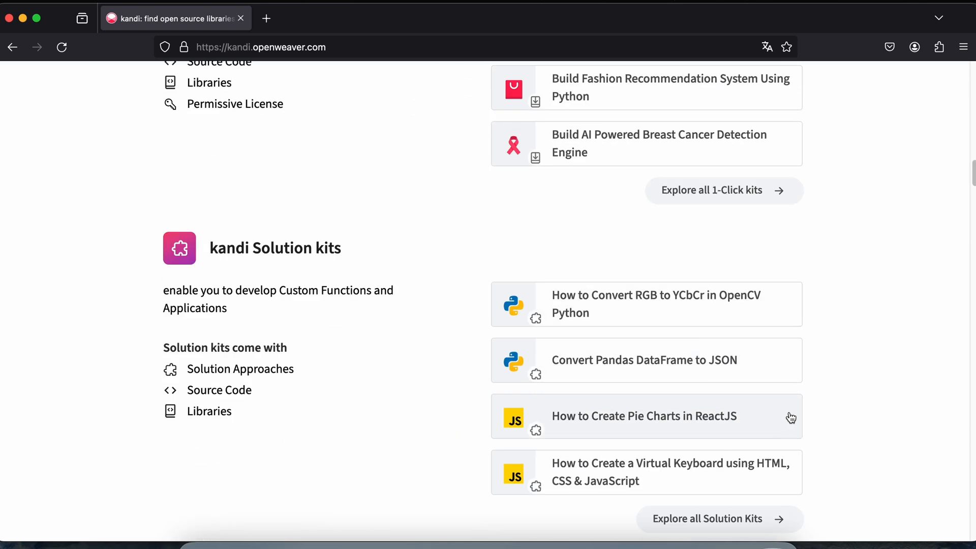
{"action": "scroll", "scroll_direction": "down", "scroll_amount": 3}
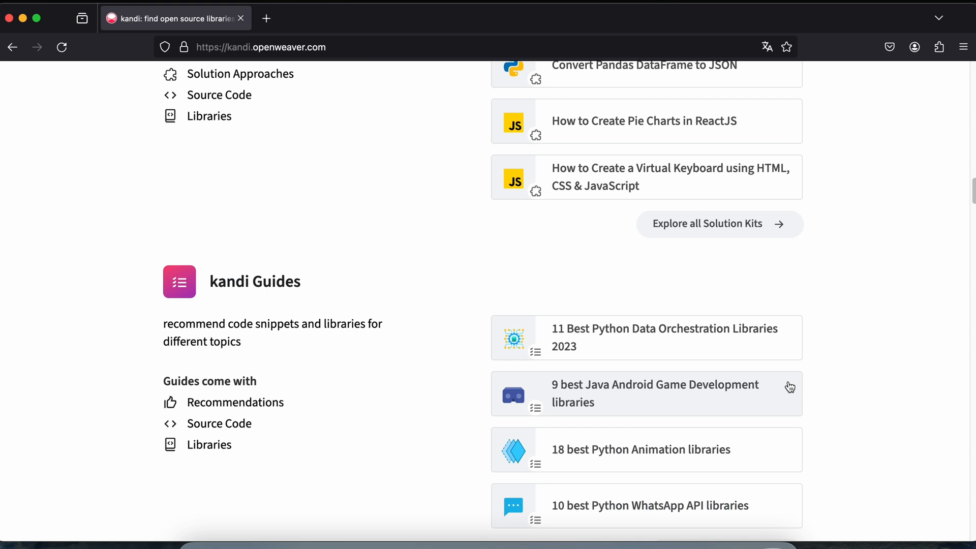
{"action": "scroll", "scroll_direction": "down", "scroll_amount": 3}
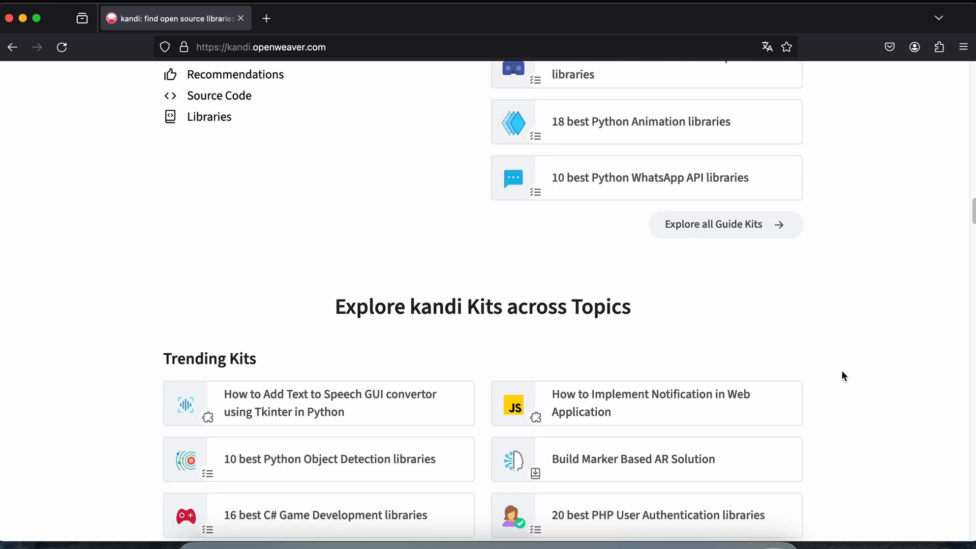
{"action": "scroll", "scroll_direction": "down", "scroll_amount": 3}
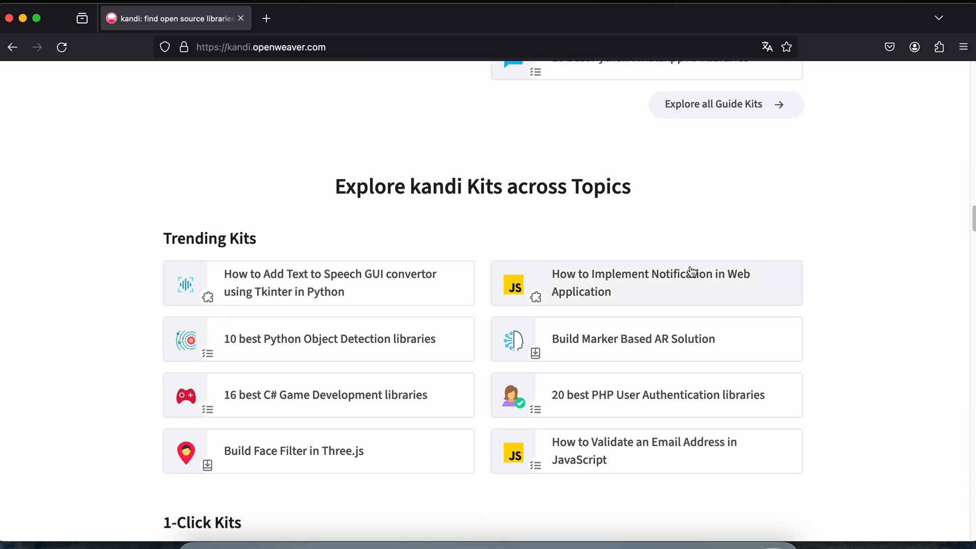
{"action": "left_click", "coordinate": [650, 282]}
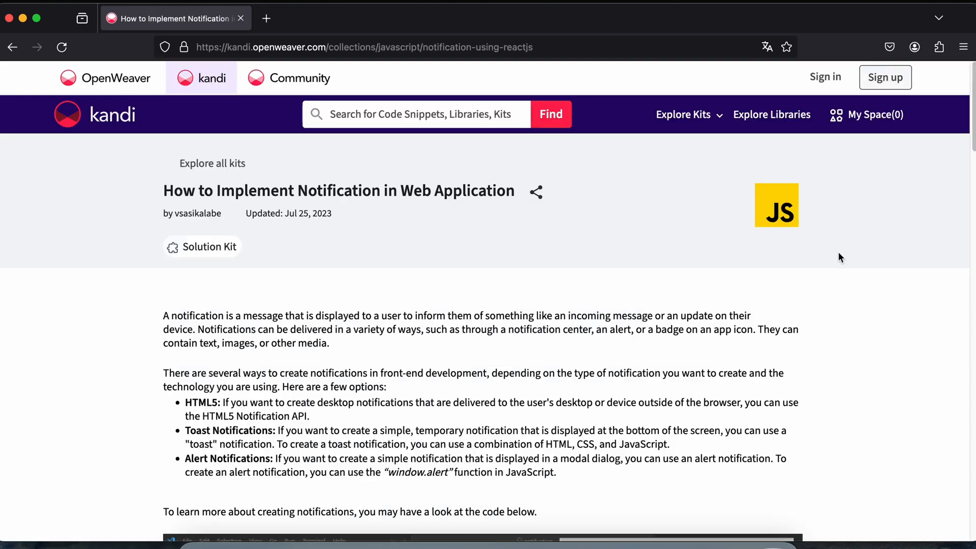
{"action": "scroll", "scroll_direction": "down", "scroll_amount": 3}
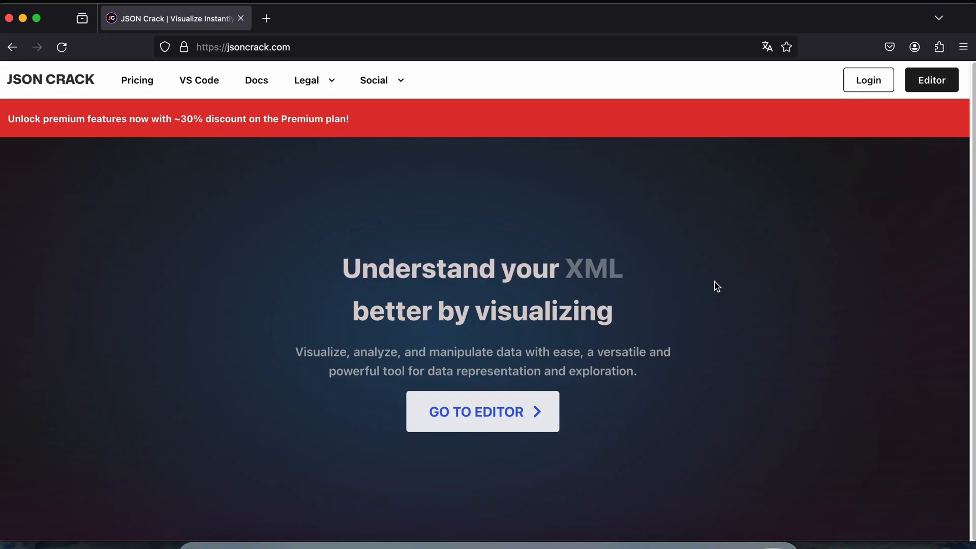
{"action": "mouse_move", "coordinate": [658, 417]}
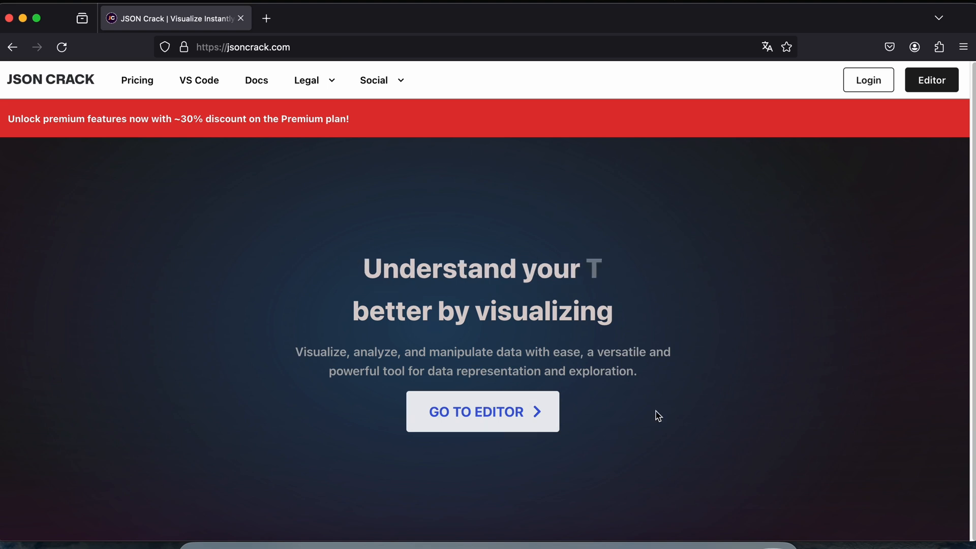
- Go to the JSON Crack editor showing the super hero squad sample as a node graph
{"action": "left_click", "coordinate": [482, 411]}
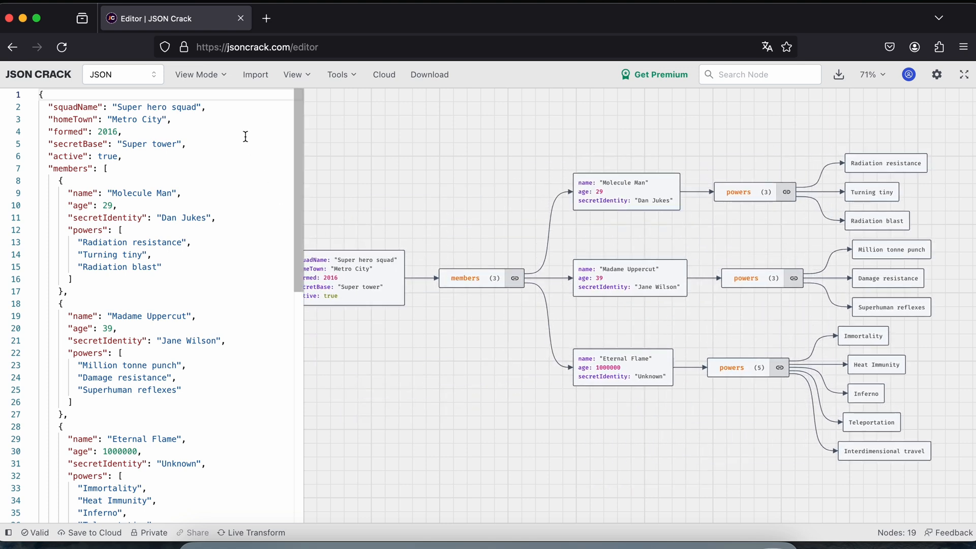
- Convert the sample data to YAML, then switch the input format to TOML, emptying the editor
{"action": "left_click", "coordinate": [123, 75]}
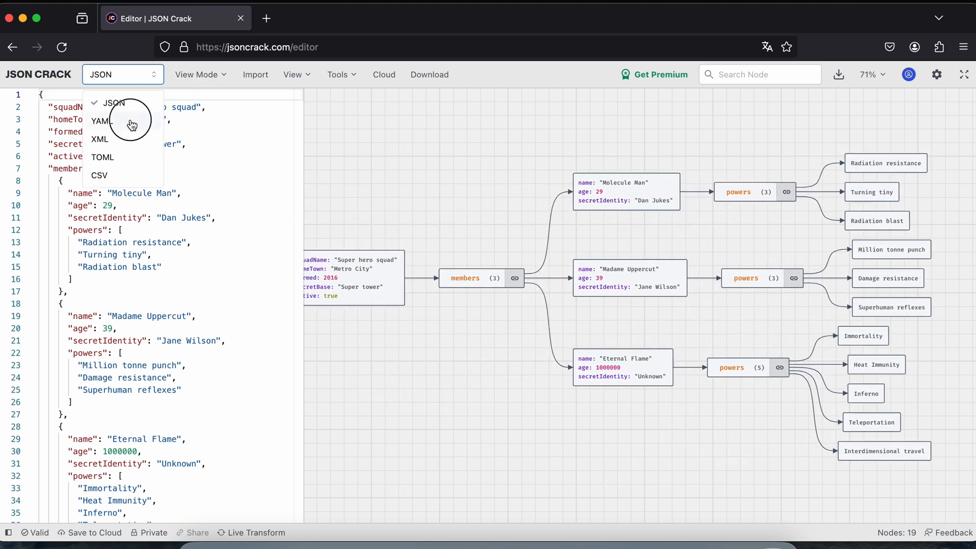
{"action": "left_click", "coordinate": [100, 121]}
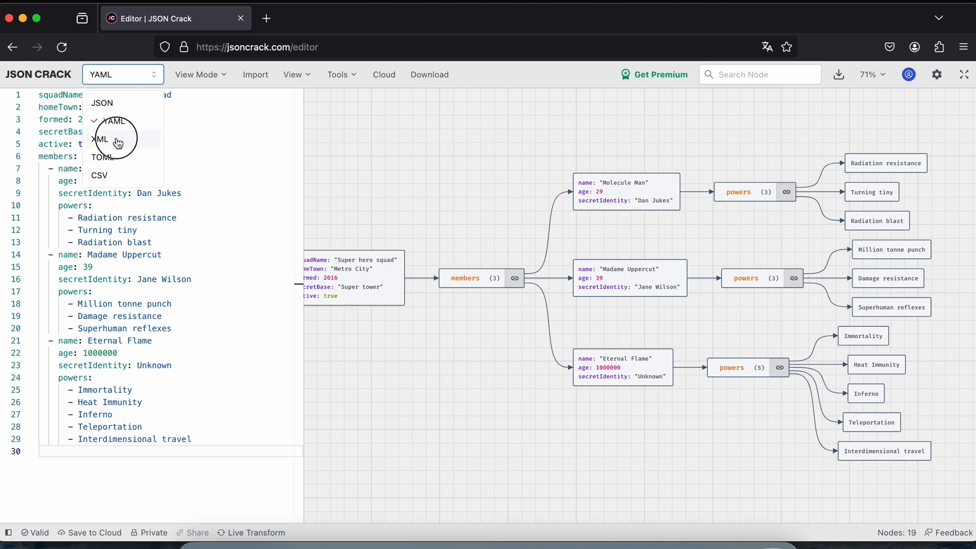
{"action": "left_click", "coordinate": [102, 157]}
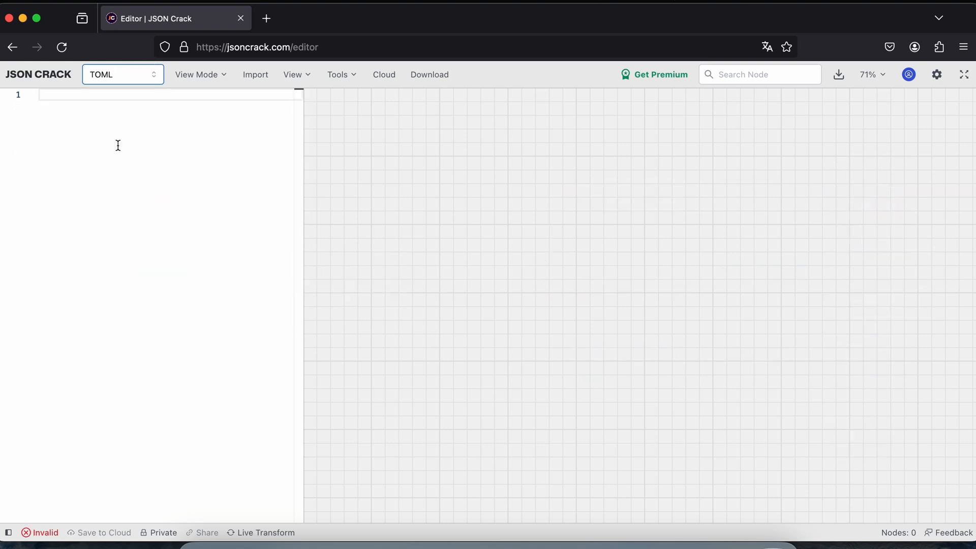
{"action": "left_click", "coordinate": [123, 75]}
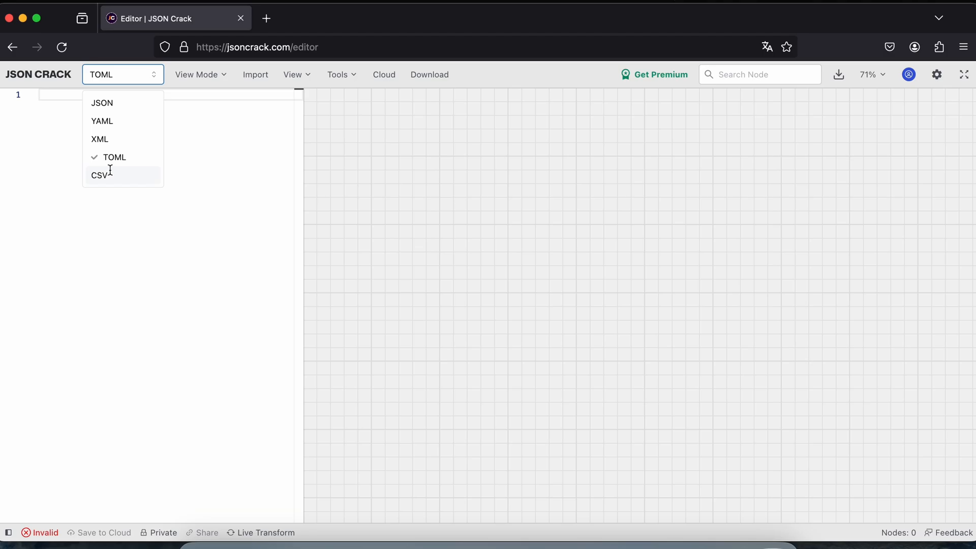